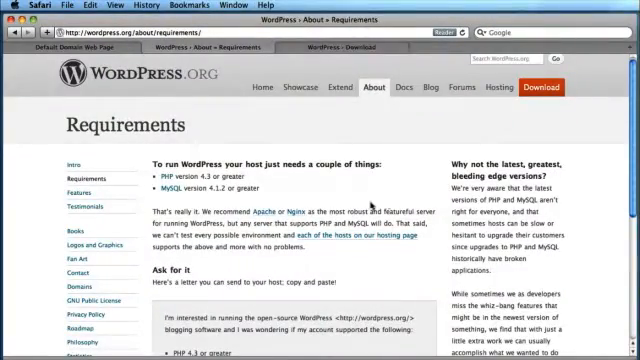
mouse_move(324, 190)
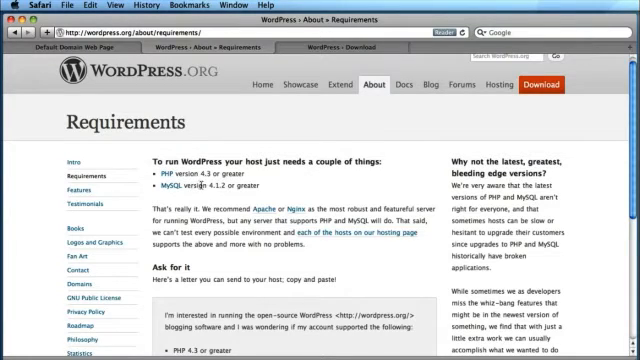
Step: Open the Local Files folder inside the wordpress folder on the desktop
scroll("down", 3)
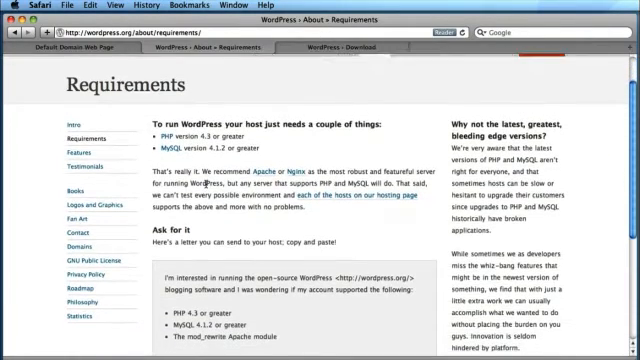
scroll("down", 3)
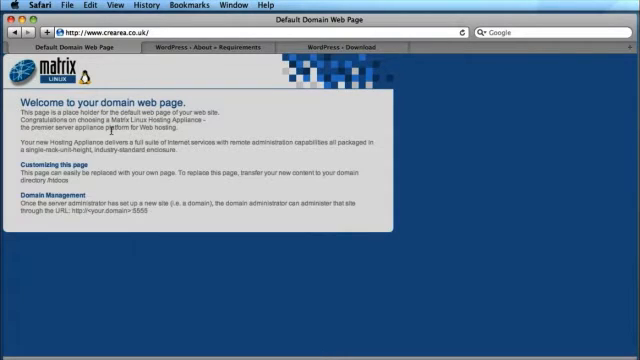
mouse_move(110, 128)
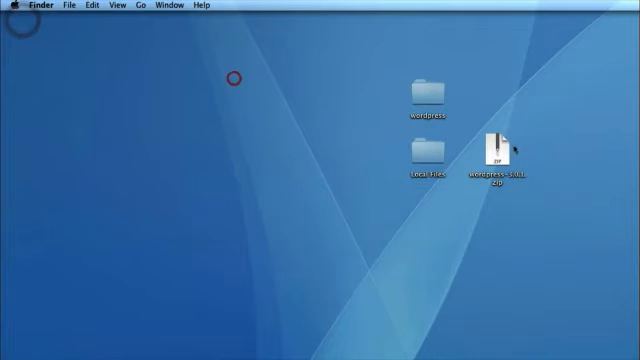
left_click(500, 148)
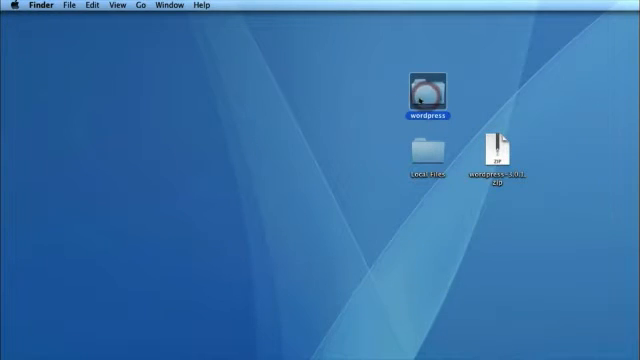
left_click(424, 162)
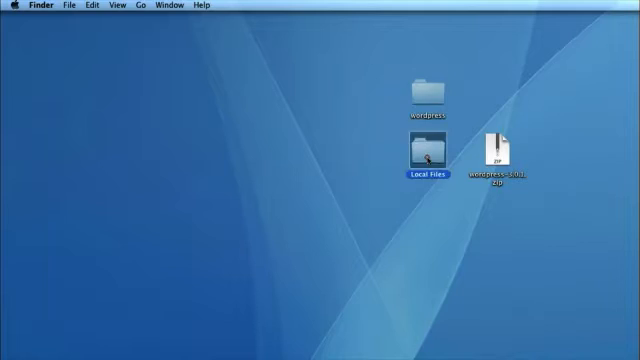
double_click(428, 164)
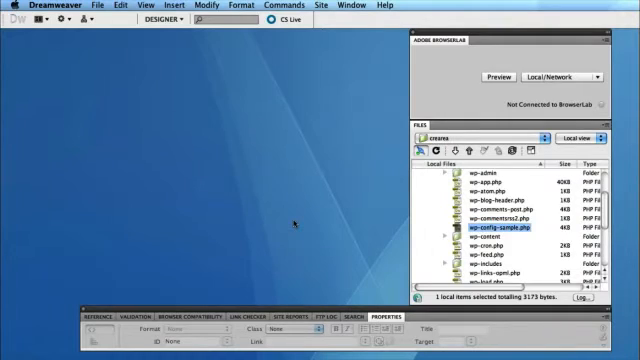
mouse_move(432, 216)
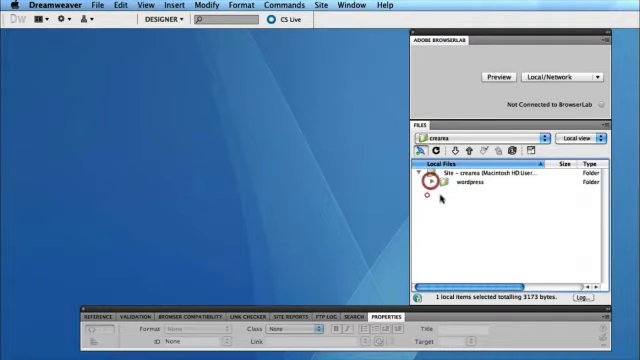
left_click(580, 138)
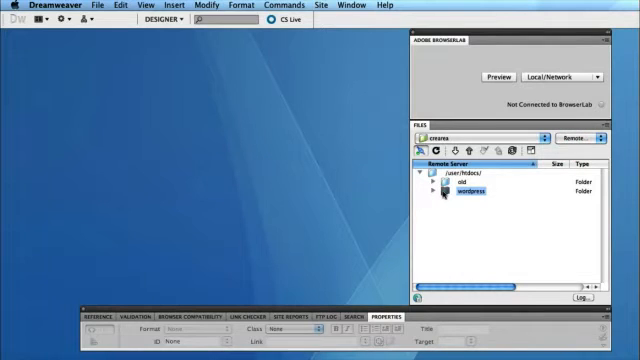
left_click(464, 198)
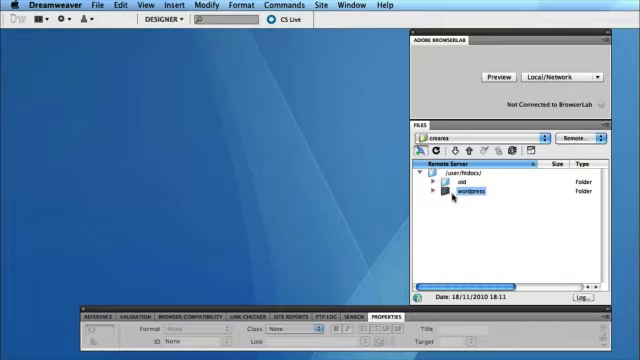
left_click(576, 136)
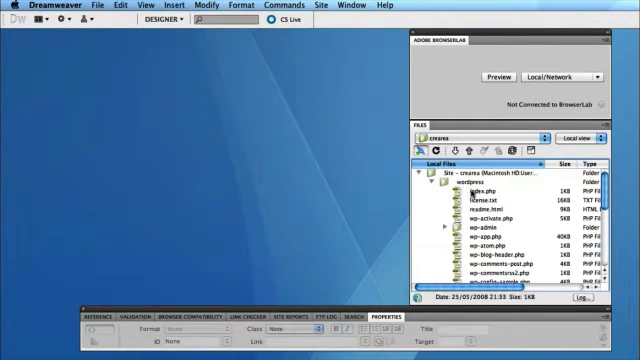
scroll("down", 3)
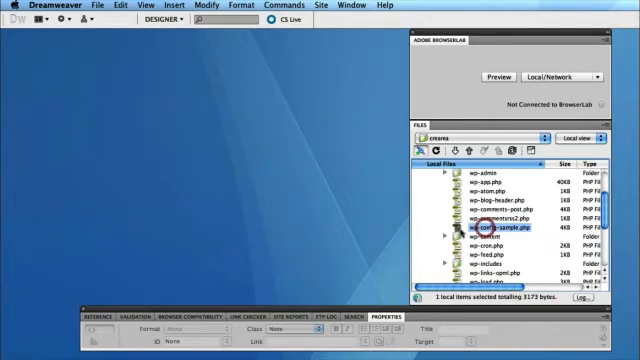
Step: Open wp-config-sample.php from the Files panel and scroll through its code
double_click(484, 230)
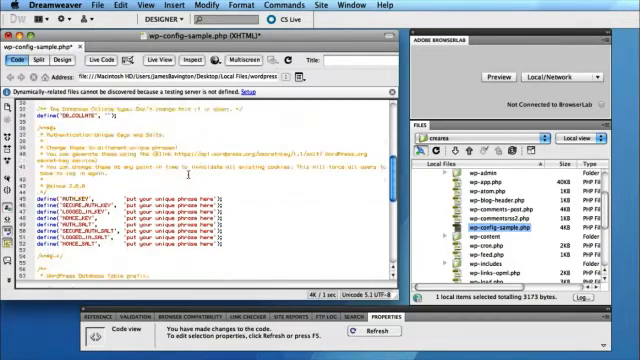
scroll("down", 3)
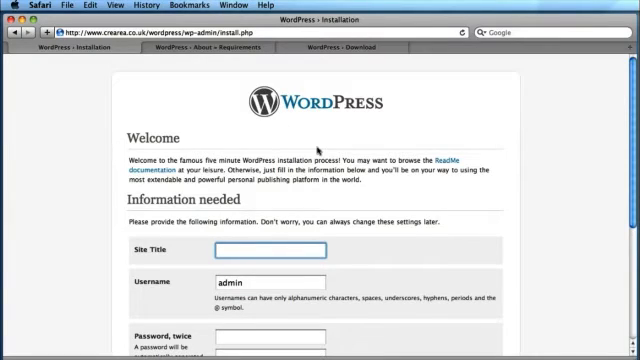
Step: Enter 'Crearea Example' as the site title on the install form
scroll("down", 3)
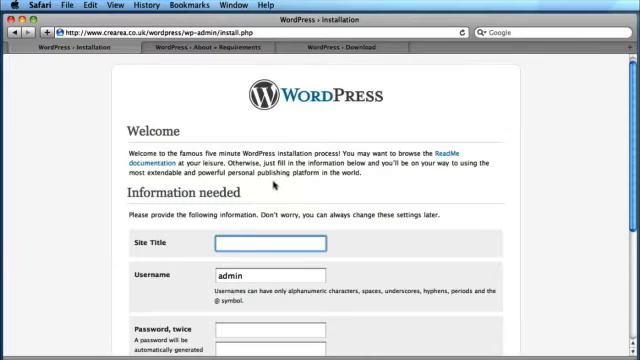
scroll("down", 3)
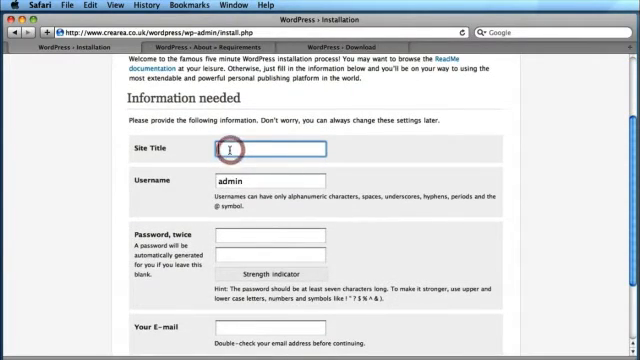
scroll("down", 3)
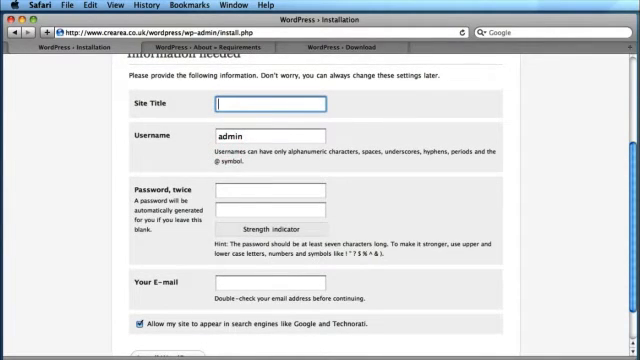
type("Crearea Ex")
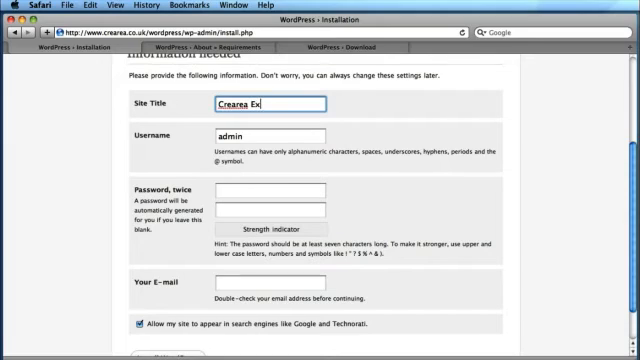
type("ample")
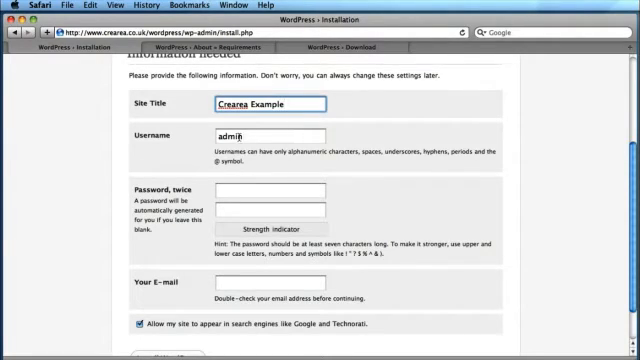
double_click(220, 136)
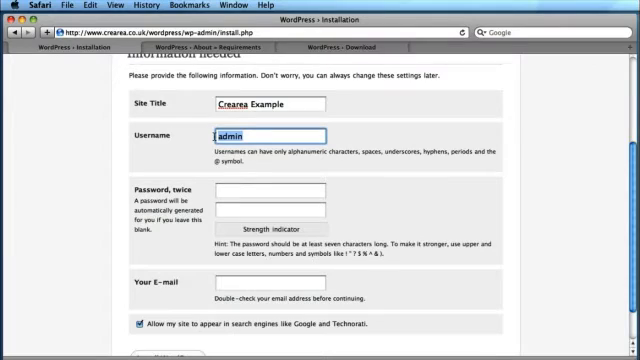
type("ja")
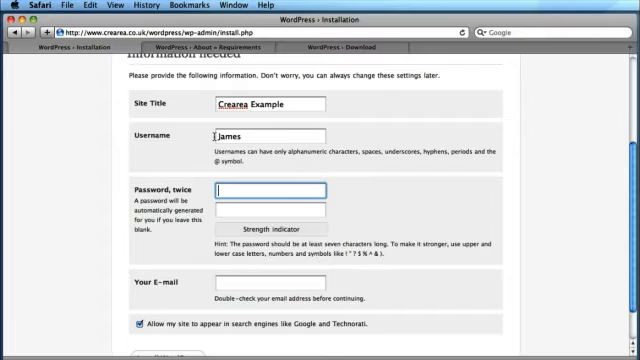
type("•")
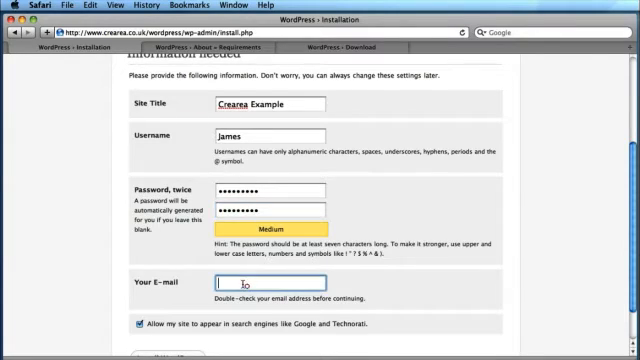
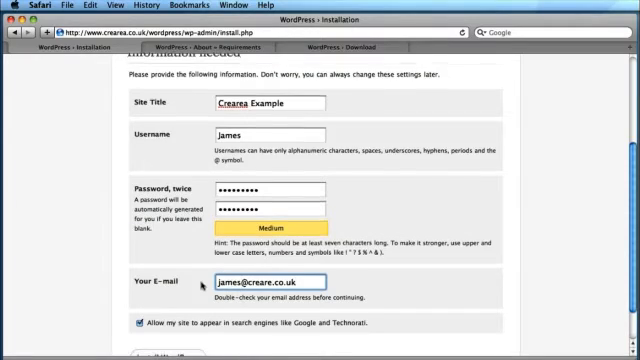
scroll("down", 3)
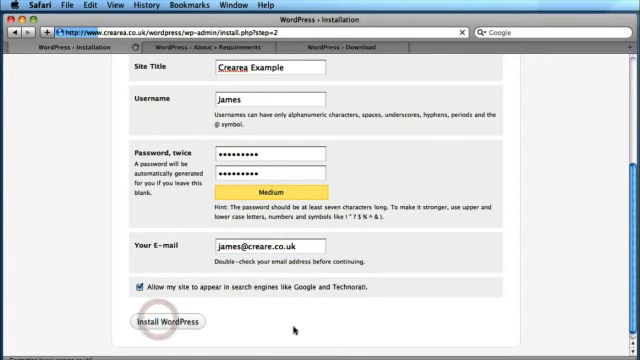
Step: Go from the install success page to the site's front page with the Hello world! post
left_click(168, 322)
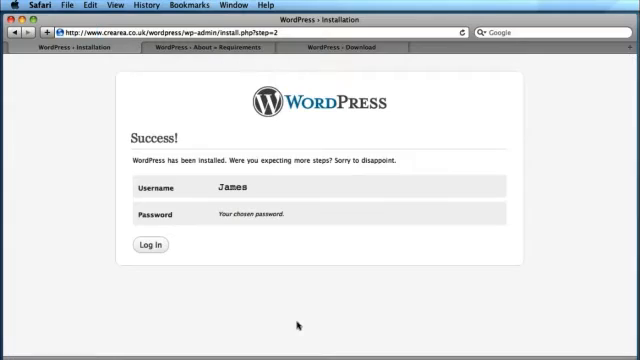
mouse_move(186, 176)
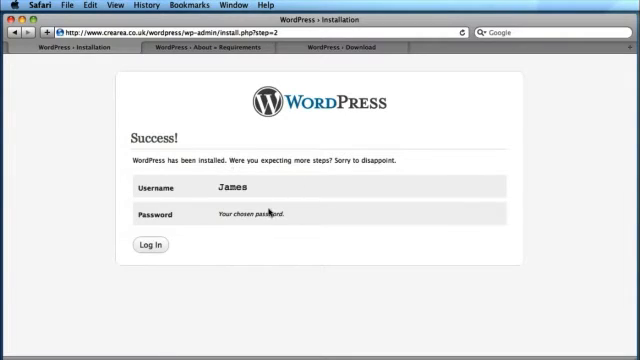
left_click(148, 244)
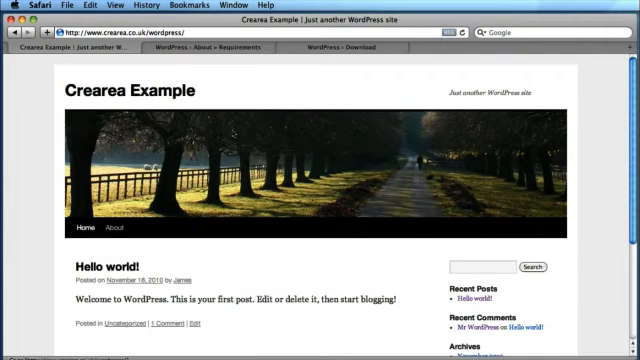
Step: Reach the Crearea Example admin Dashboard via the Site Admin link under Meta
scroll("down", 3)
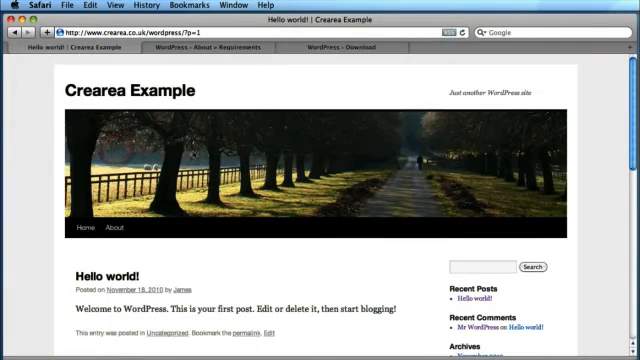
scroll("down", 3)
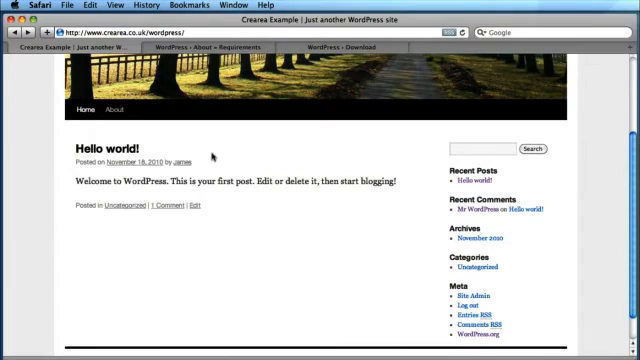
left_click(480, 288)
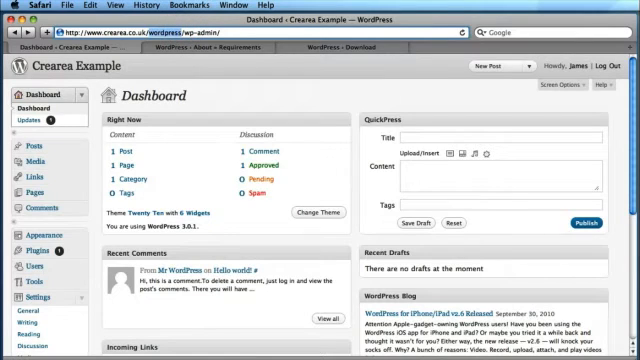
Step: In General Settings, replace 'wordpress' with 'blog' in the WordPress and site address URLs
scroll("down", 3)
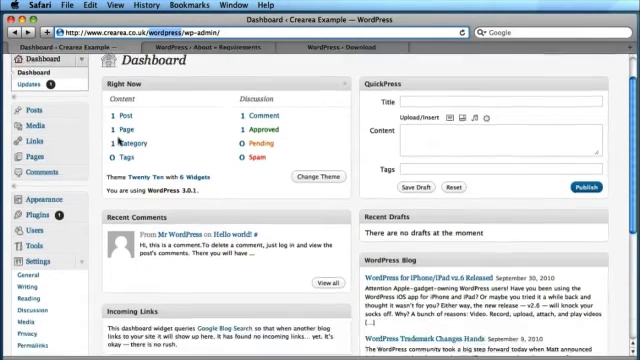
scroll("down", 3)
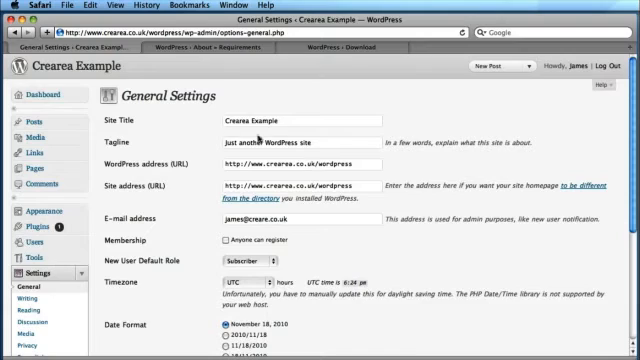
left_click(290, 166)
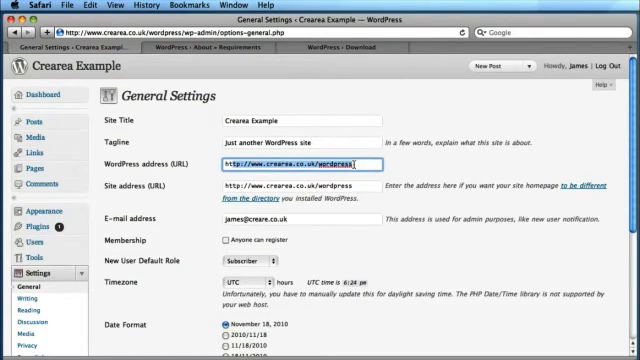
left_click(344, 160)
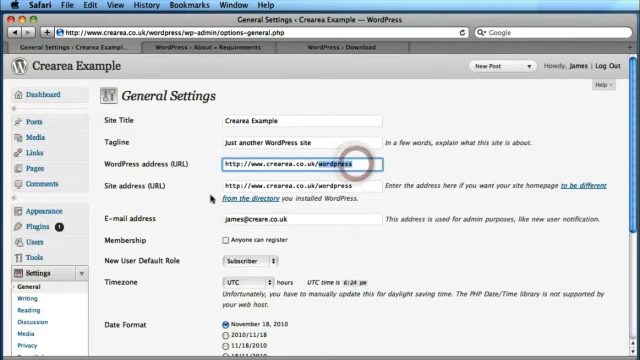
type("blog")
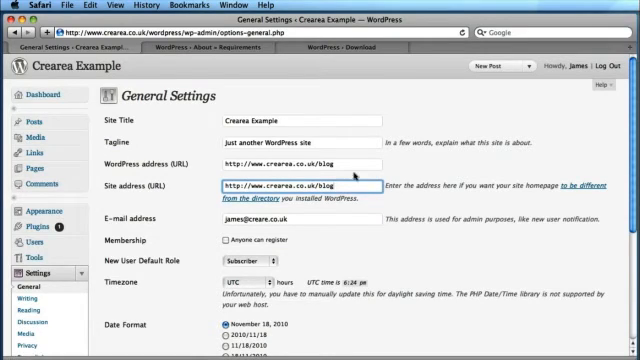
scroll("down", 3)
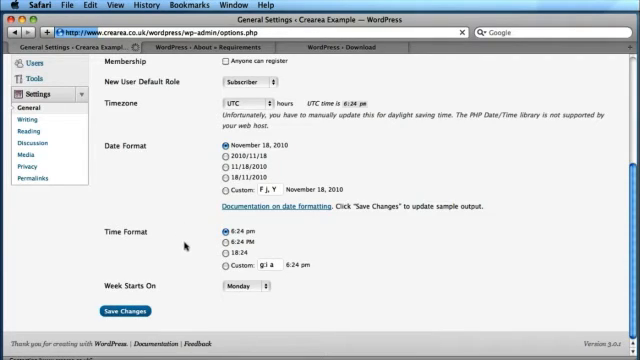
left_click(132, 304)
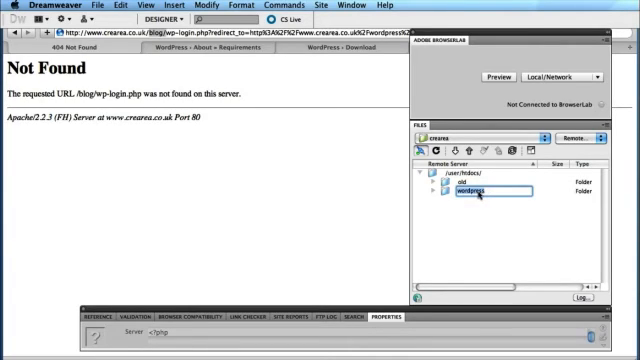
Step: Rename the remote server's wordpress folder to 'blog' in the Files panel
type("blog/wp-login.php")
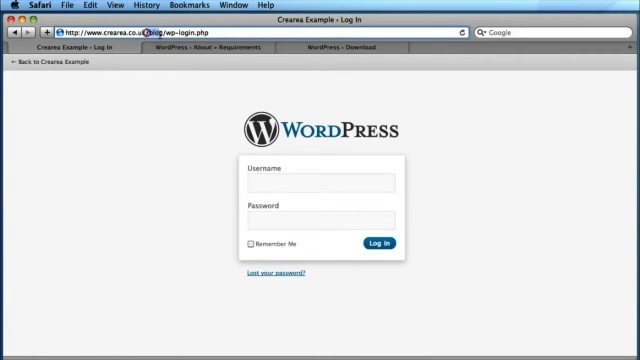
Step: Log in at /blog/wp-login.php as James, re-entering the password to reach the Dashboard
type("James")
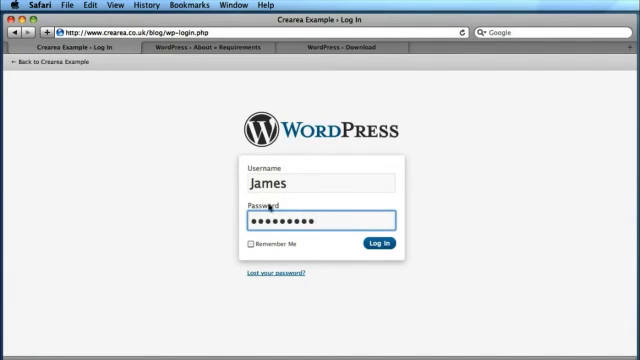
left_click(378, 244)
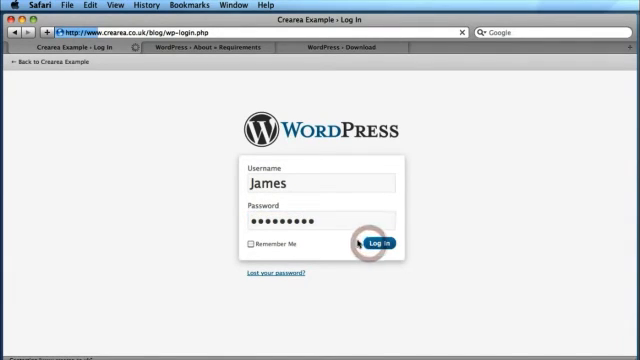
left_click(372, 244)
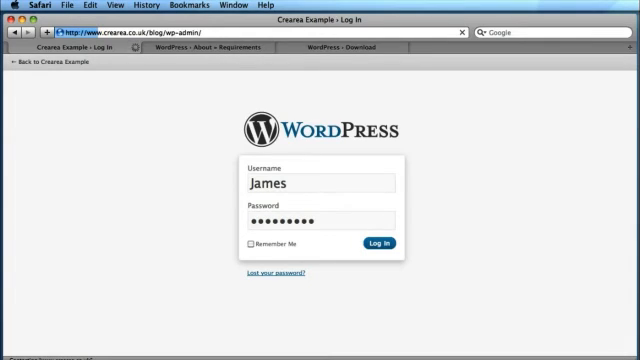
left_click(376, 242)
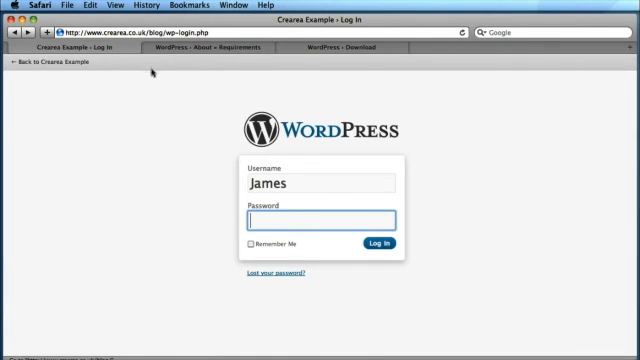
left_click(372, 246)
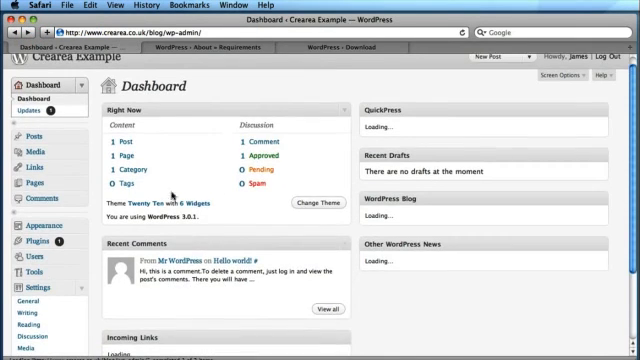
Step: In Permalink Settings choose Month and name (/%year%/%monthnum%/%postname%/) after trying Day and name
scroll("down", 3)
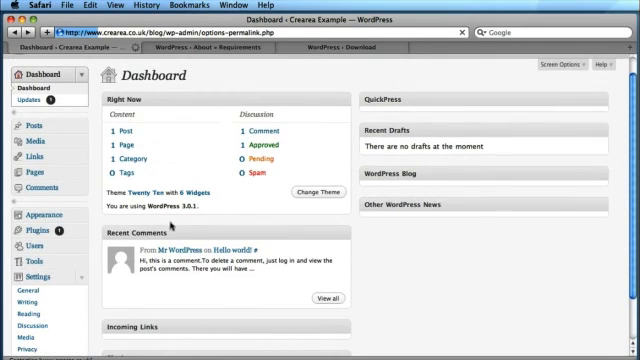
scroll("down", 3)
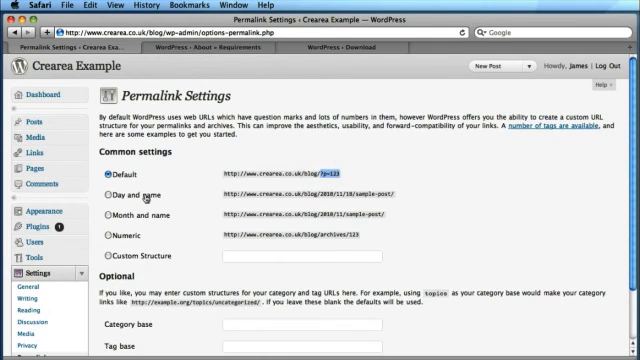
left_click(108, 192)
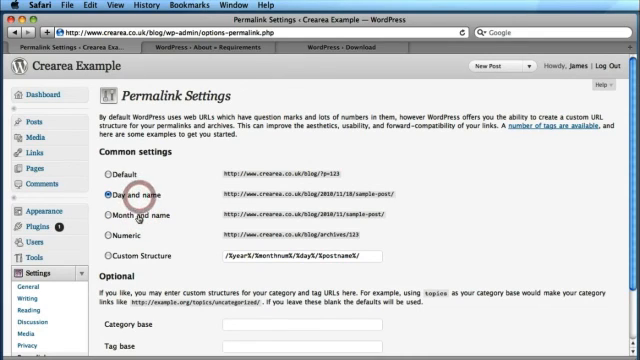
left_click(110, 200)
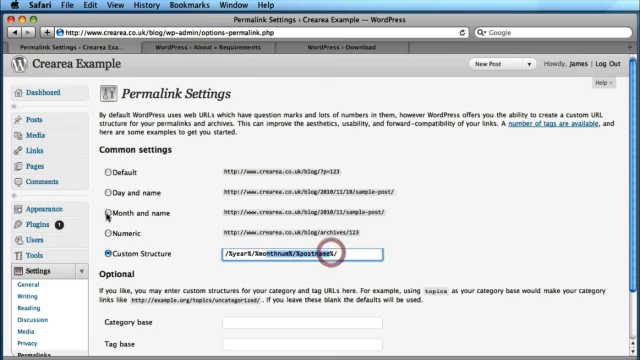
scroll("down", 3)
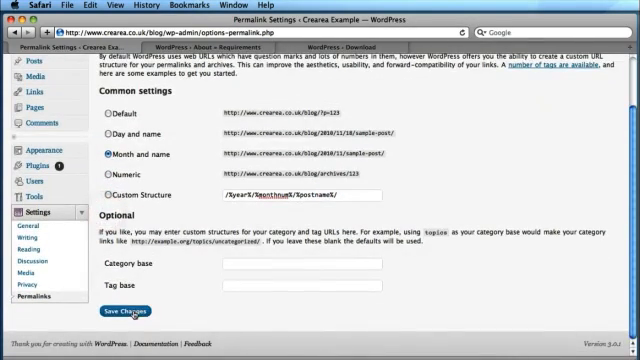